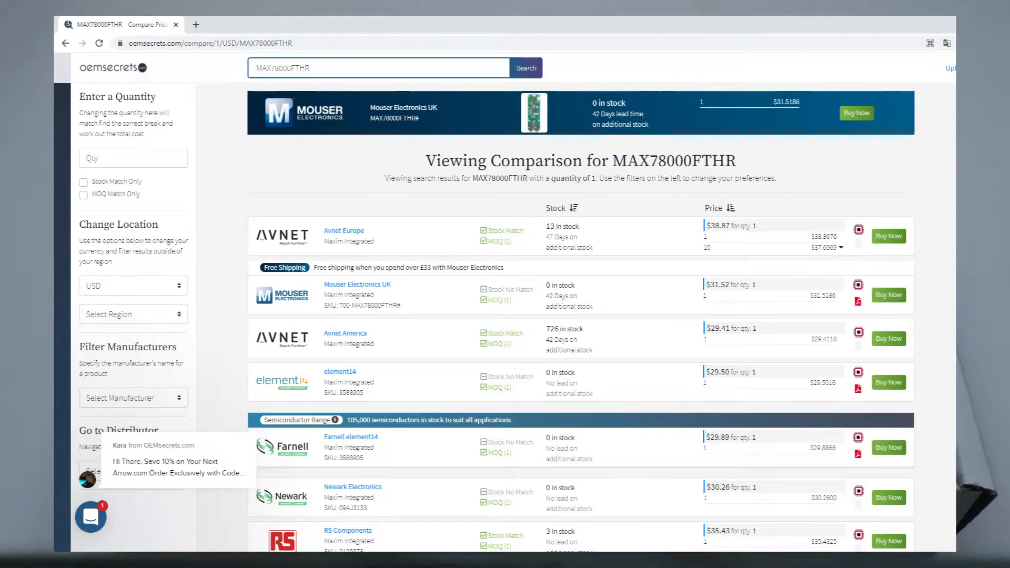
Step: Search the Maxim site for MAX78000EVKIT to find the MaximMicrosSDK.exe download details
type("MAX78000EVKIT")
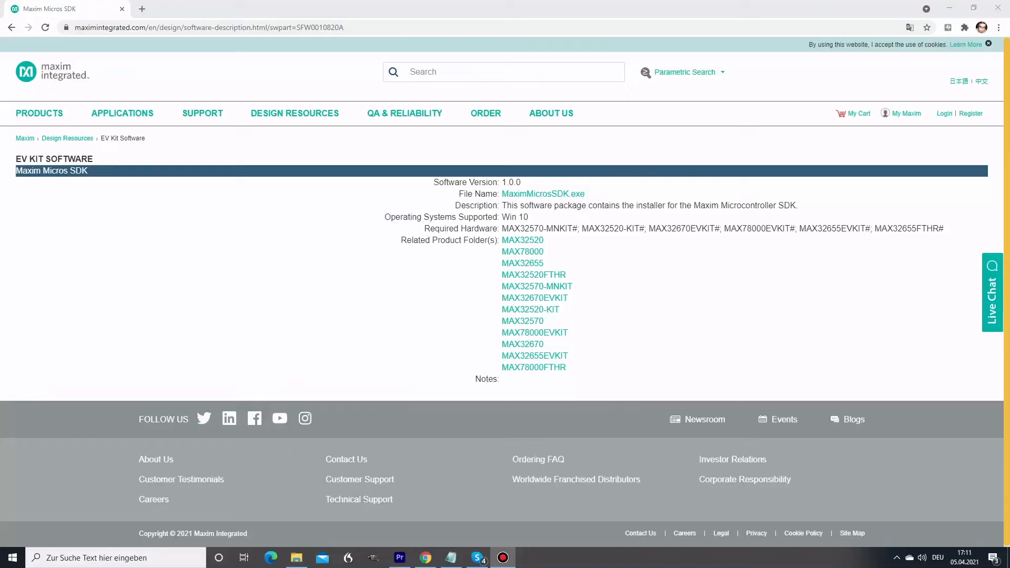
mouse_move(924, 350)
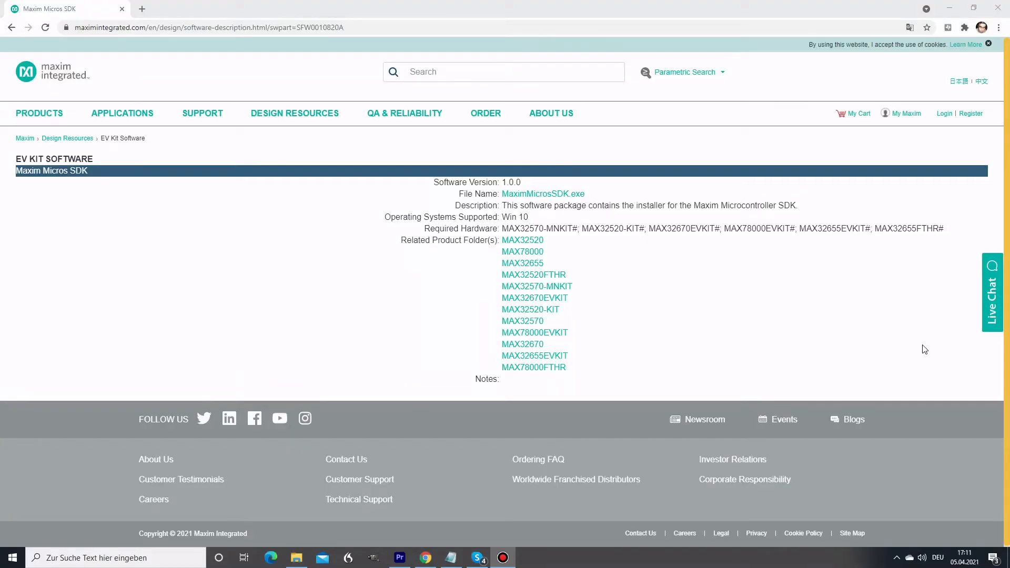
mouse_move(595, 199)
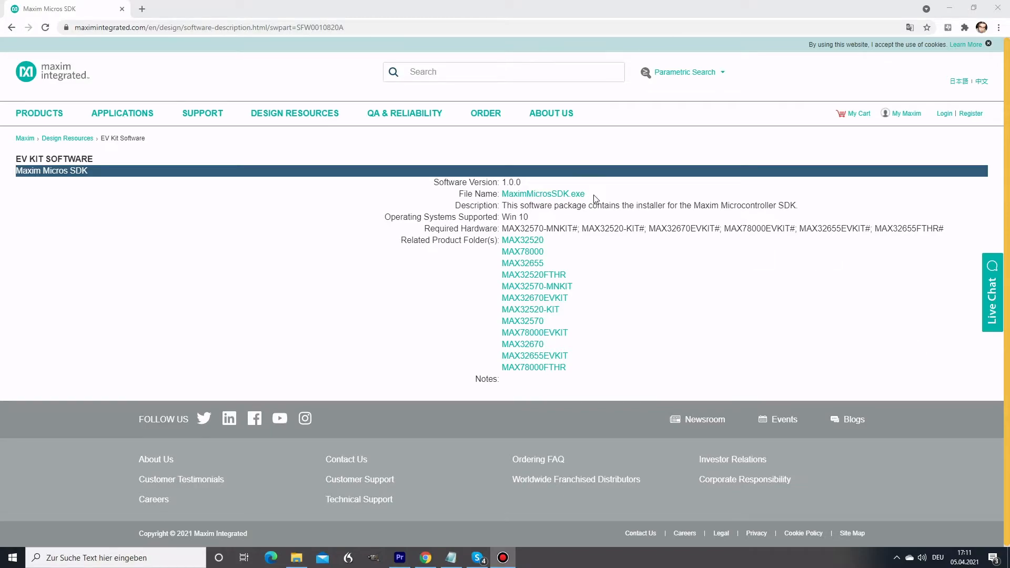
mouse_move(641, 192)
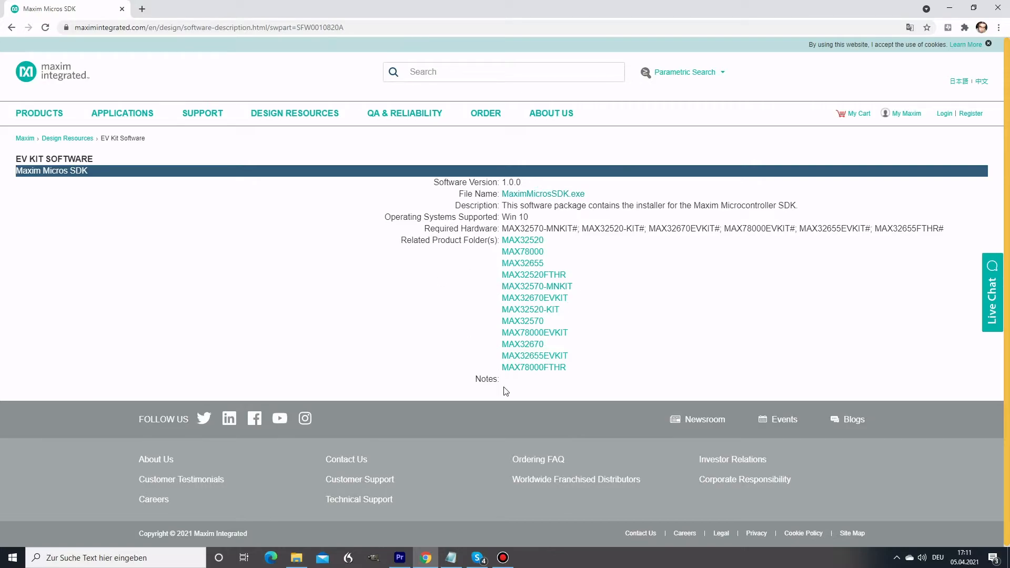
mouse_move(523, 375)
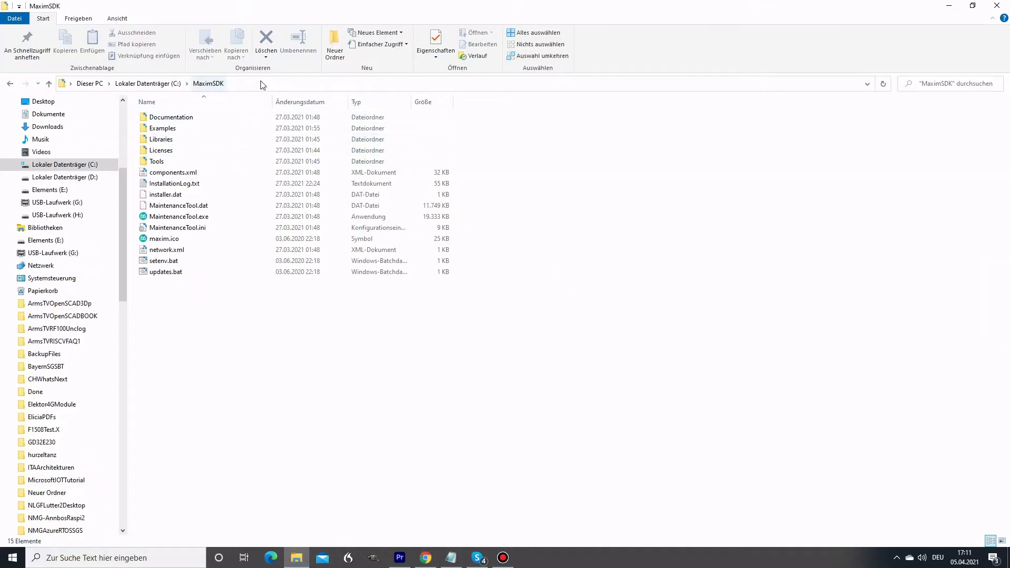
Step: Open Examples > MAX78000 > CNN to list faceid, kws20_demo, mnist and snake_game_demo
left_click(163, 127)
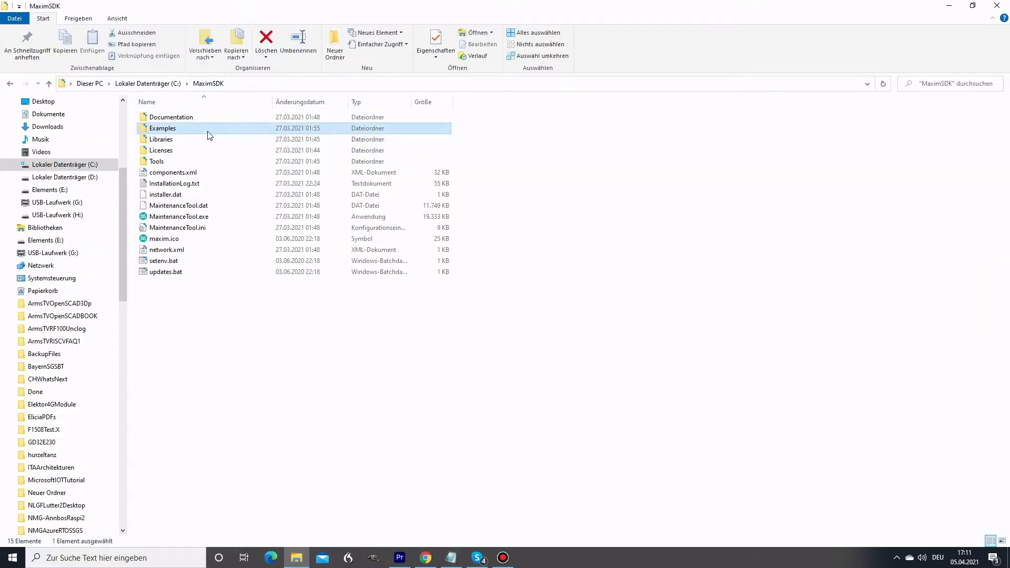
double_click(163, 128)
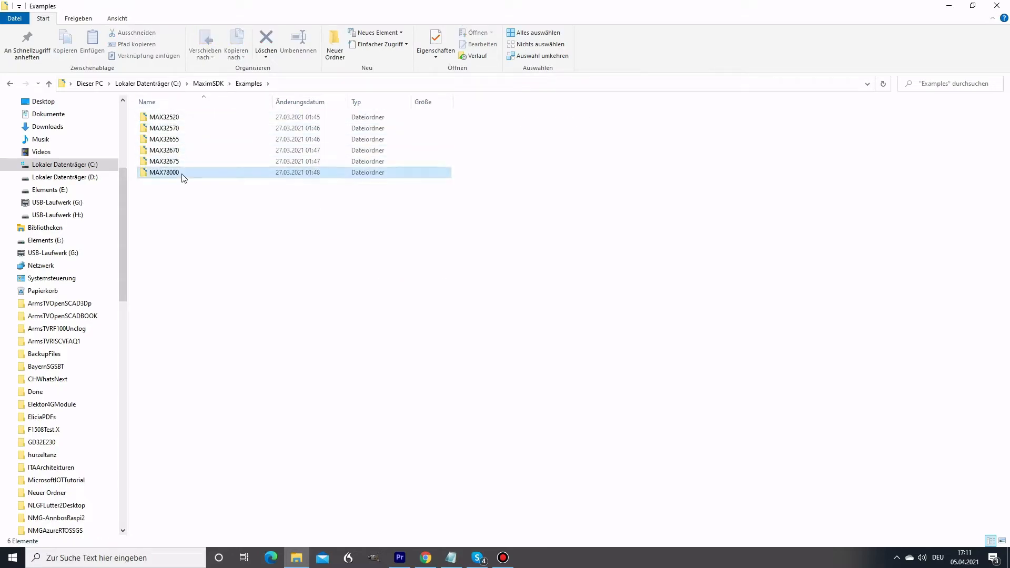
double_click(162, 173)
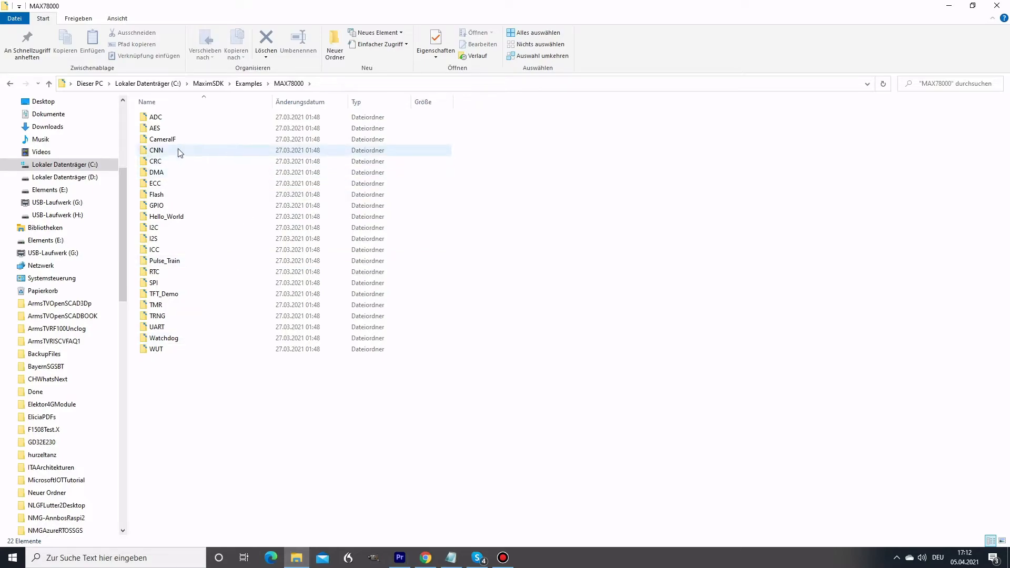
double_click(157, 150)
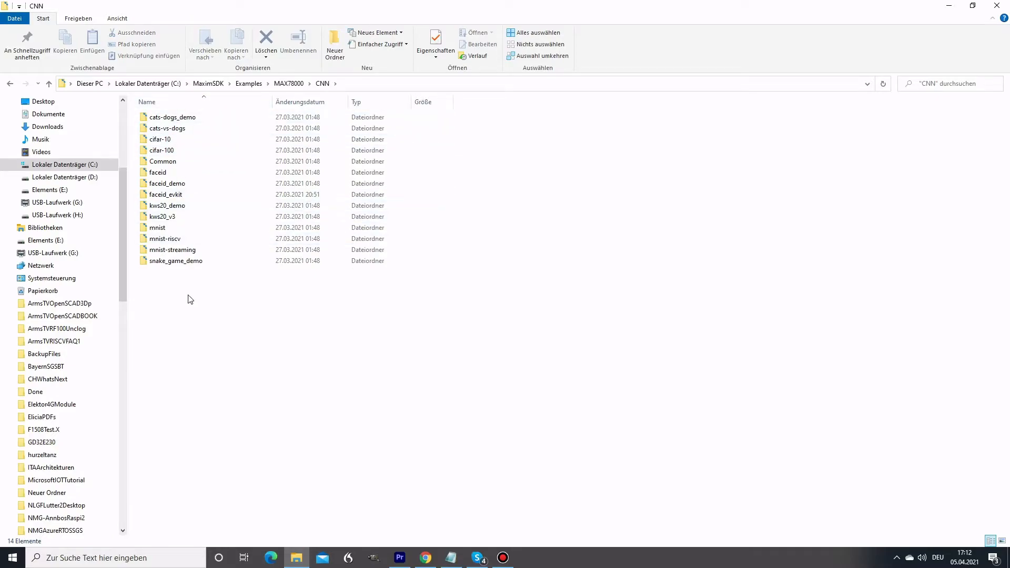
mouse_move(228, 340)
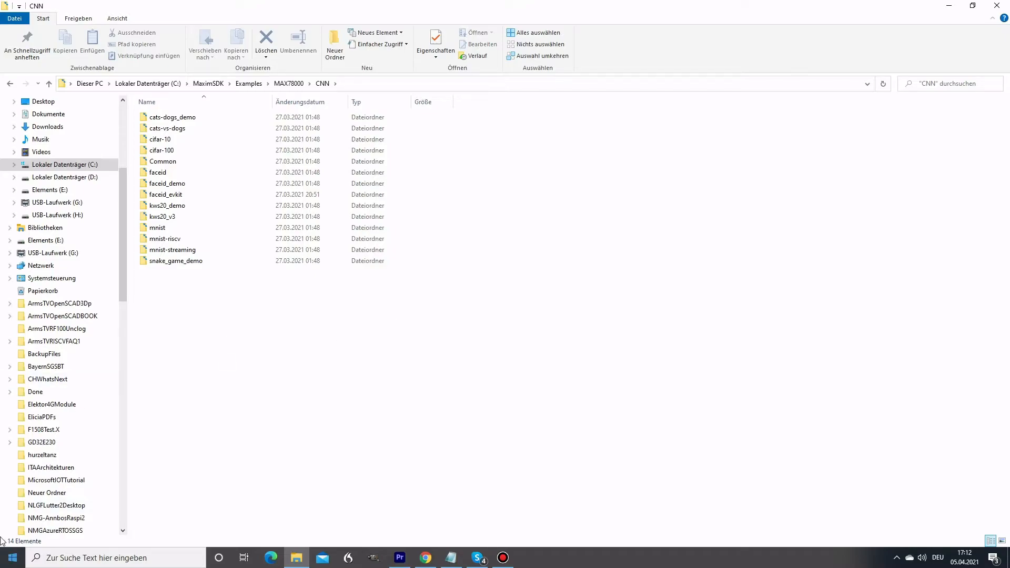
Step: Launch Eclipse MaximSDK from the Windows Start menu
left_click(7, 557)
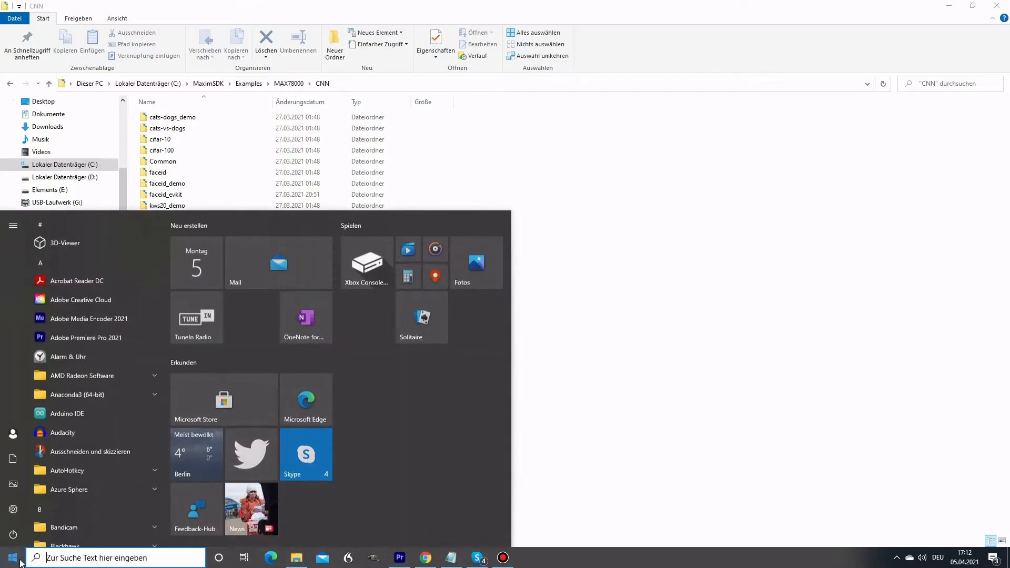
type("Maxim")
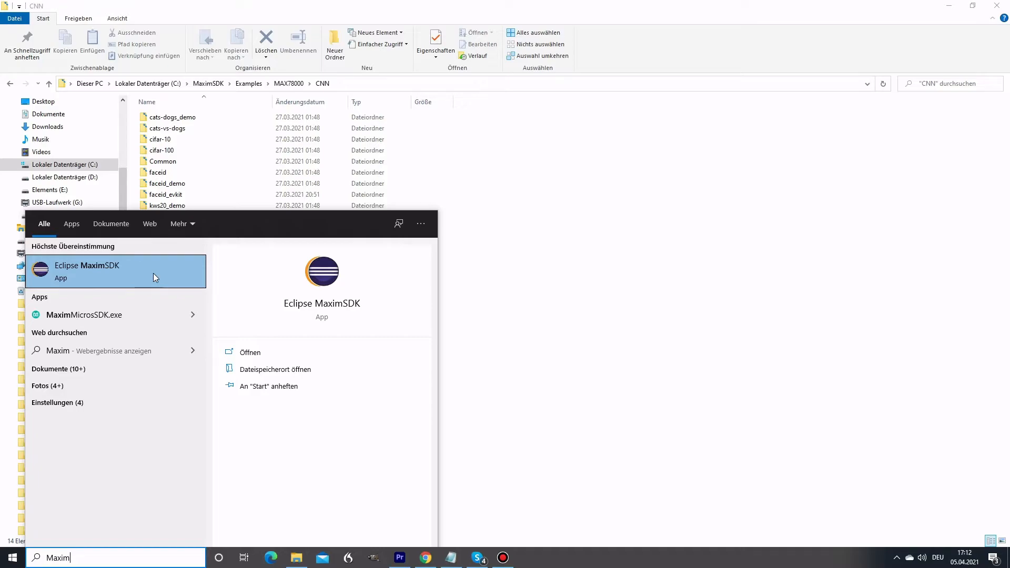
left_click(105, 271)
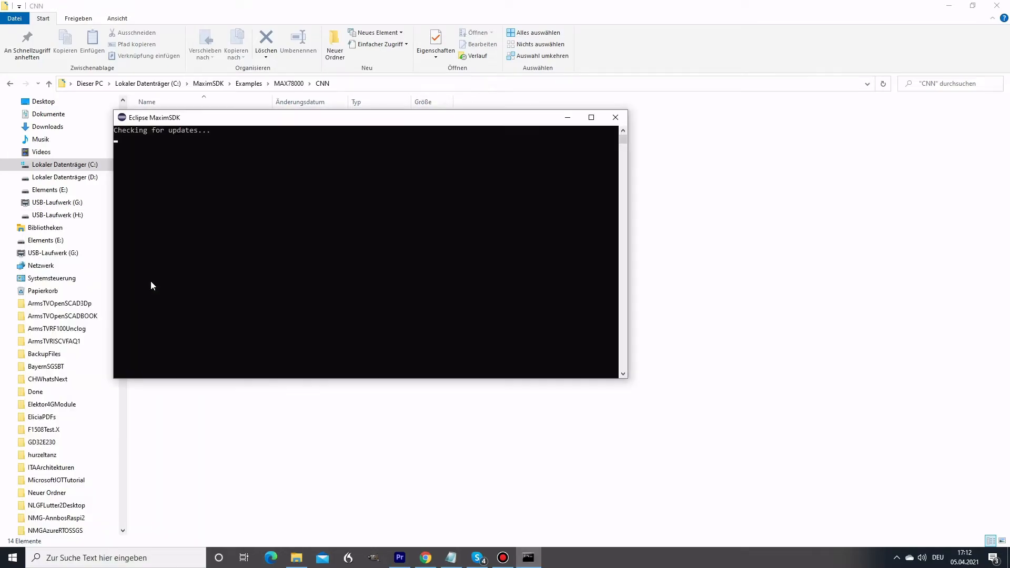
mouse_move(240, 147)
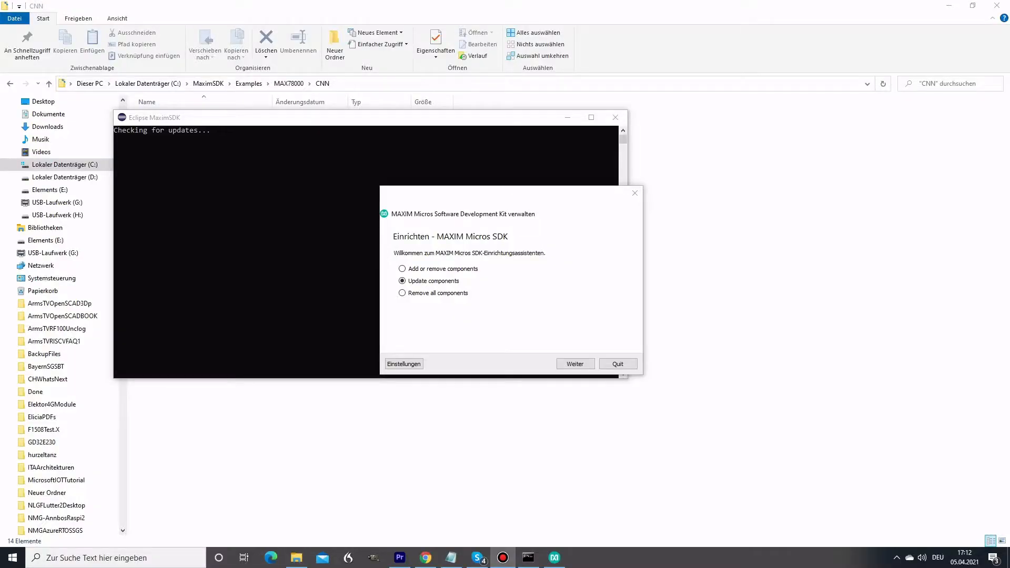
mouse_move(460, 300)
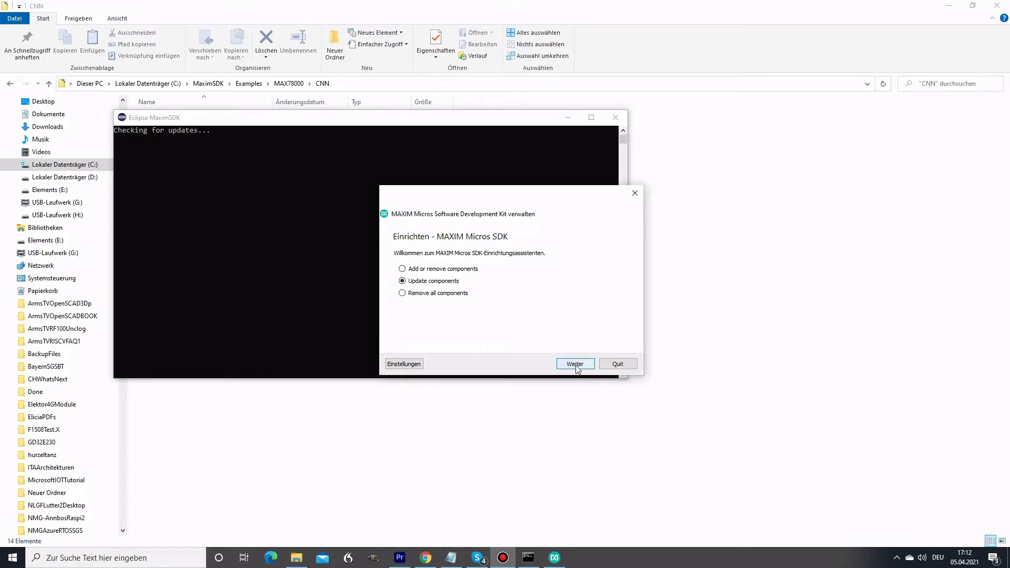
Step: Accept the SDK component updates, then start a new project with C/C++ types expanded
left_click(575, 363)
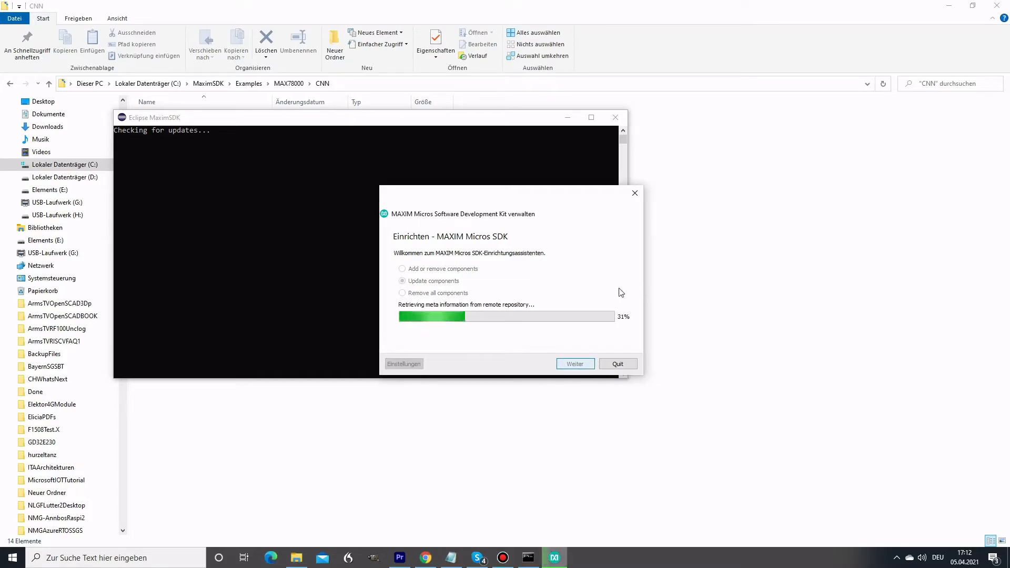
left_click(575, 364)
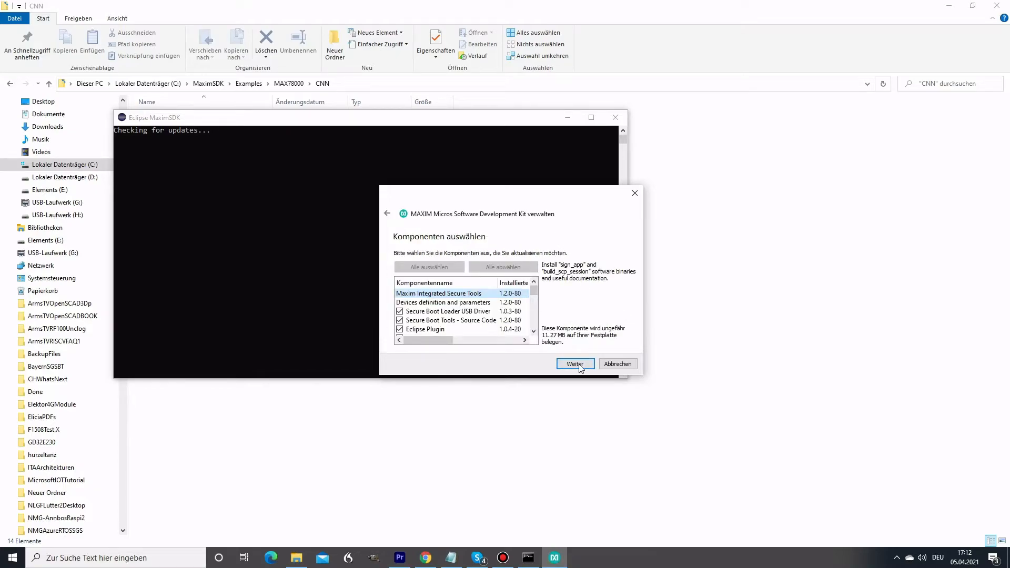
left_click(575, 364)
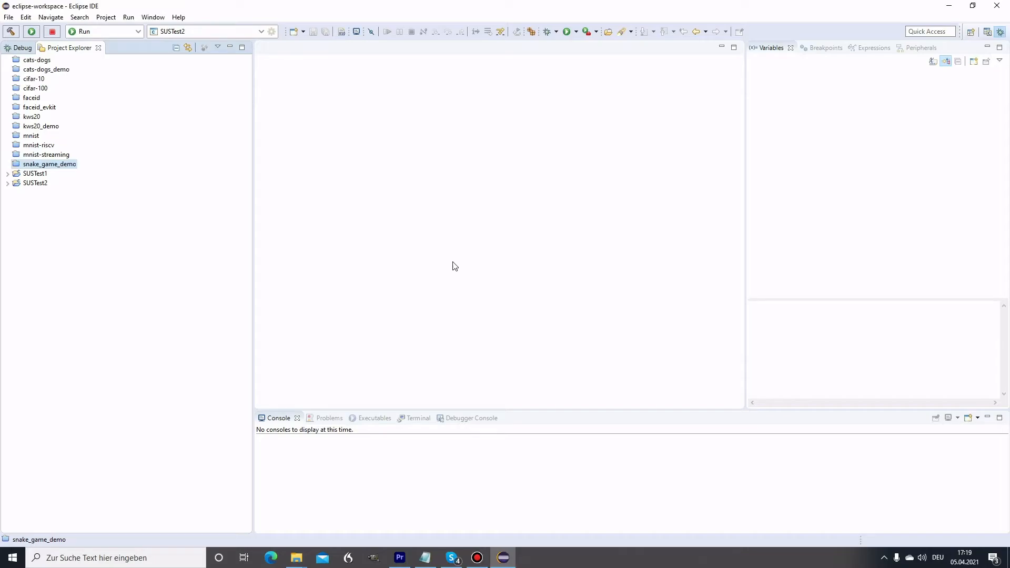
mouse_move(453, 263)
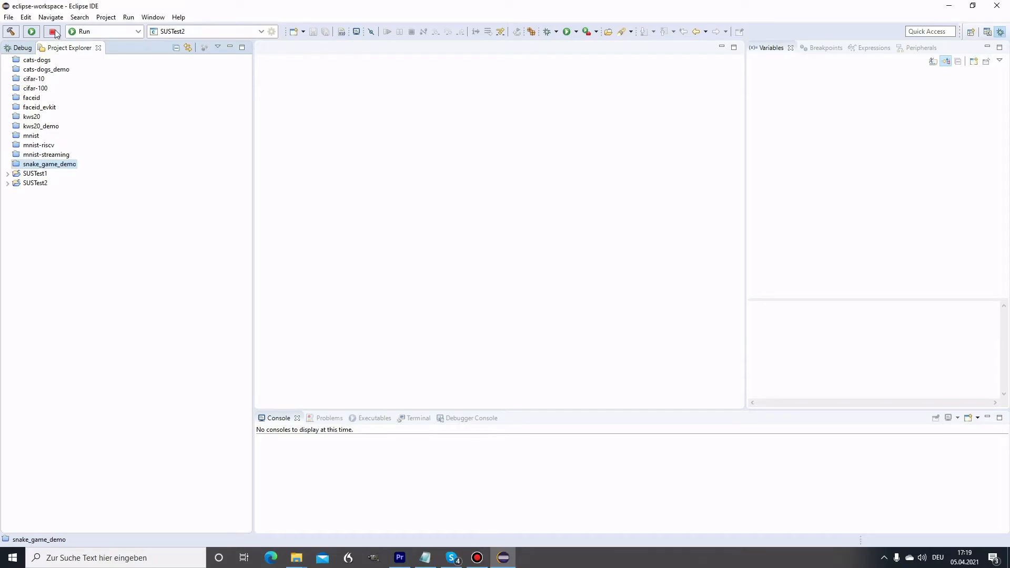
left_click(8, 17)
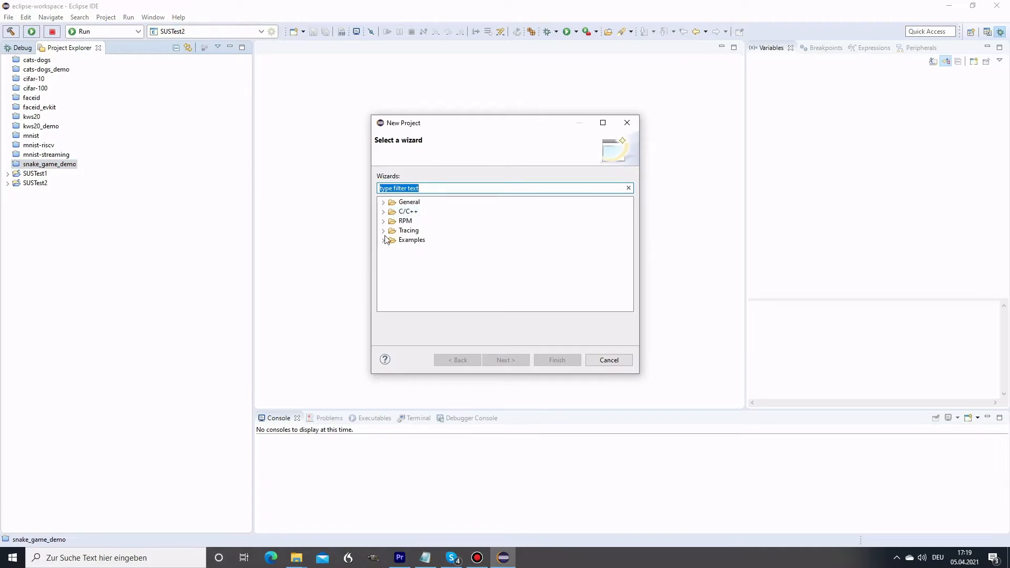
left_click(383, 212)
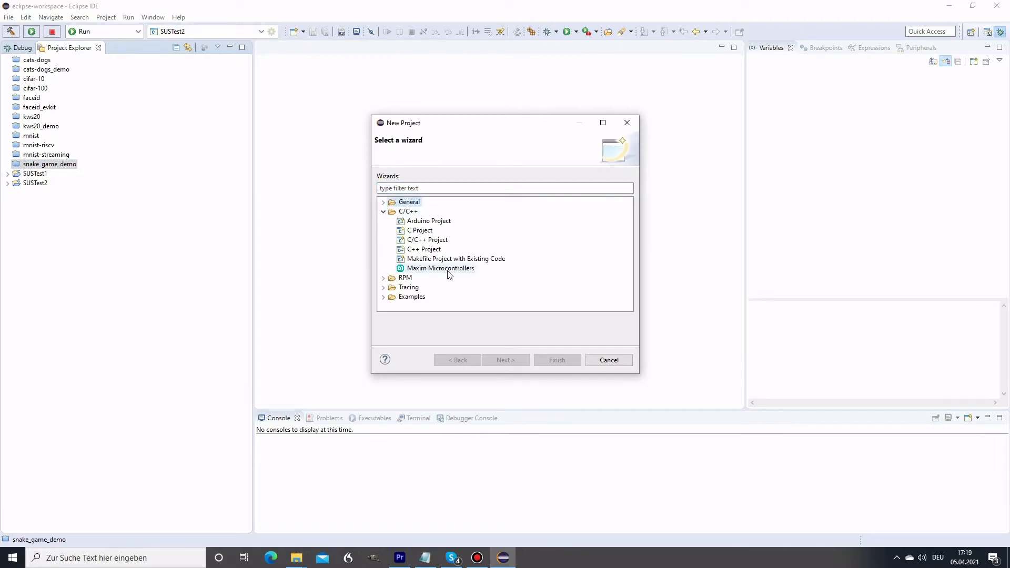
Step: Fill the Maxim Microcontrollers wizard with project TamsTest and chip MAX78000, then cancel
left_click(506, 360)
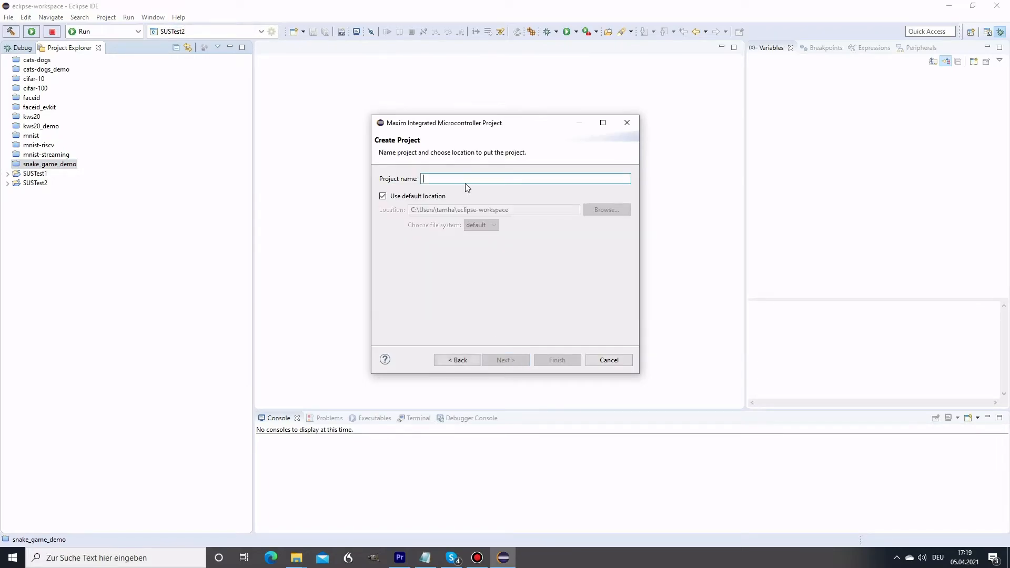
type("TamsTest")
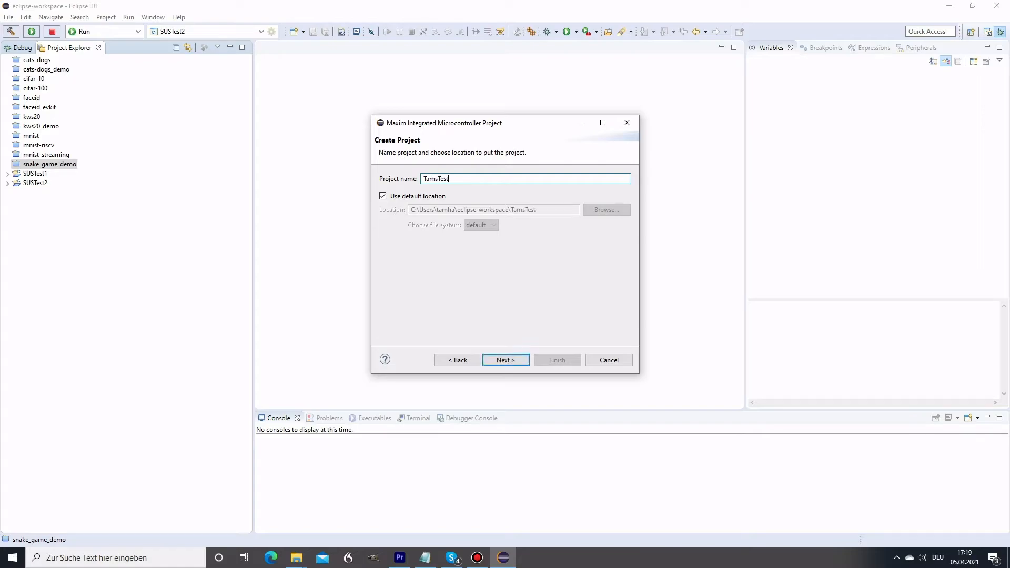
left_click(505, 360)
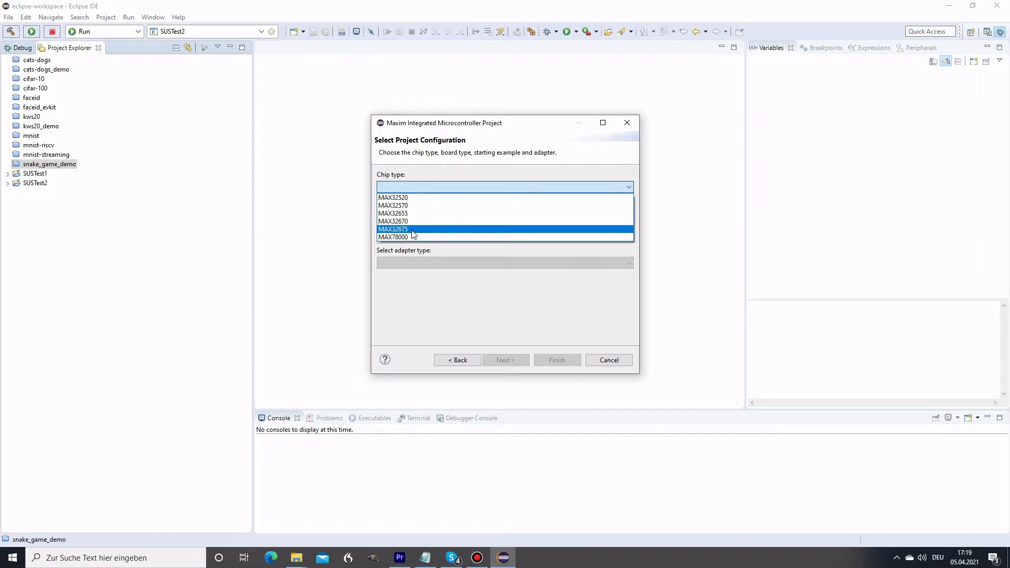
left_click(393, 237)
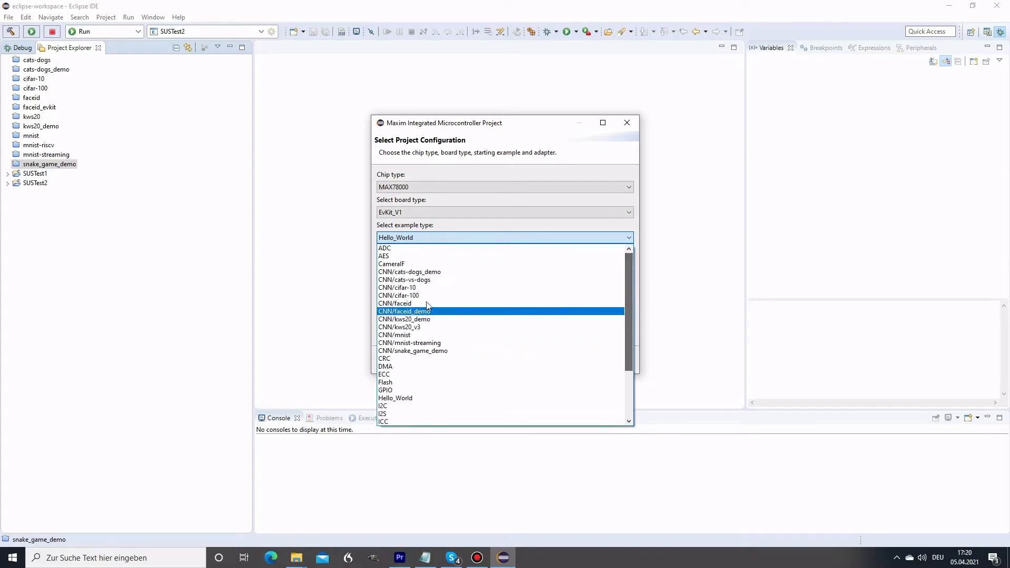
mouse_move(431, 269)
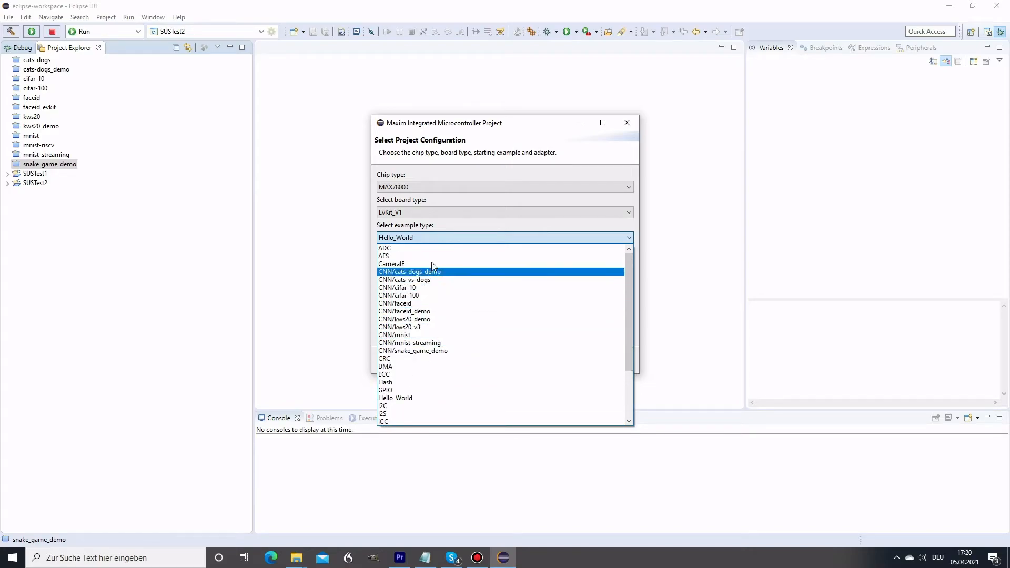
mouse_move(441, 351)
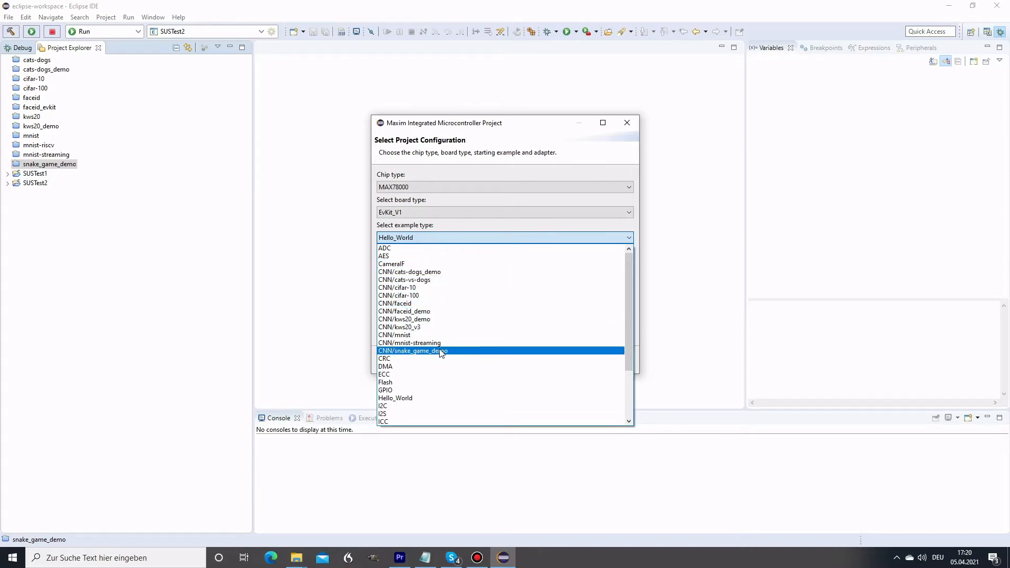
mouse_move(556, 352)
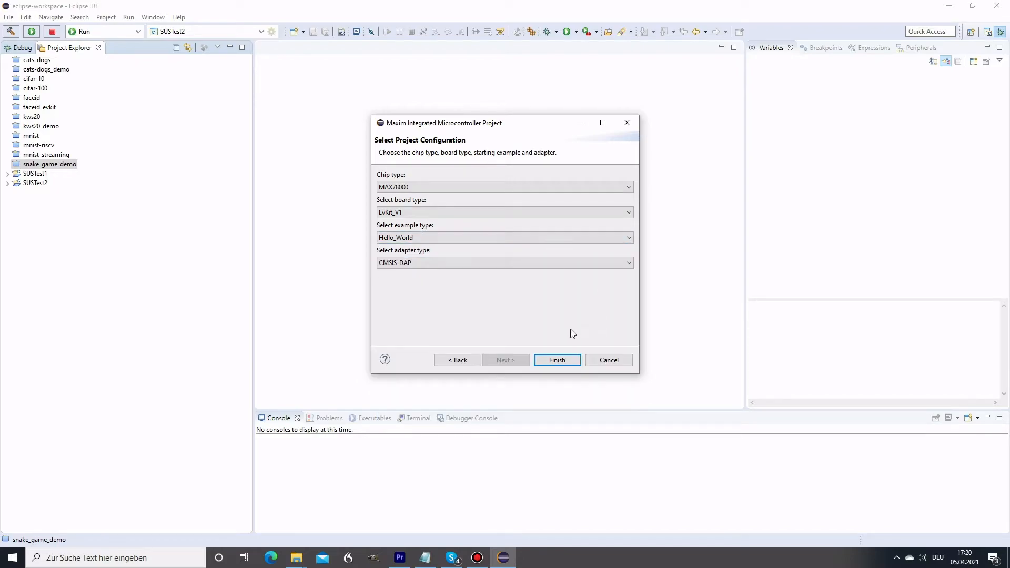
mouse_move(608, 360)
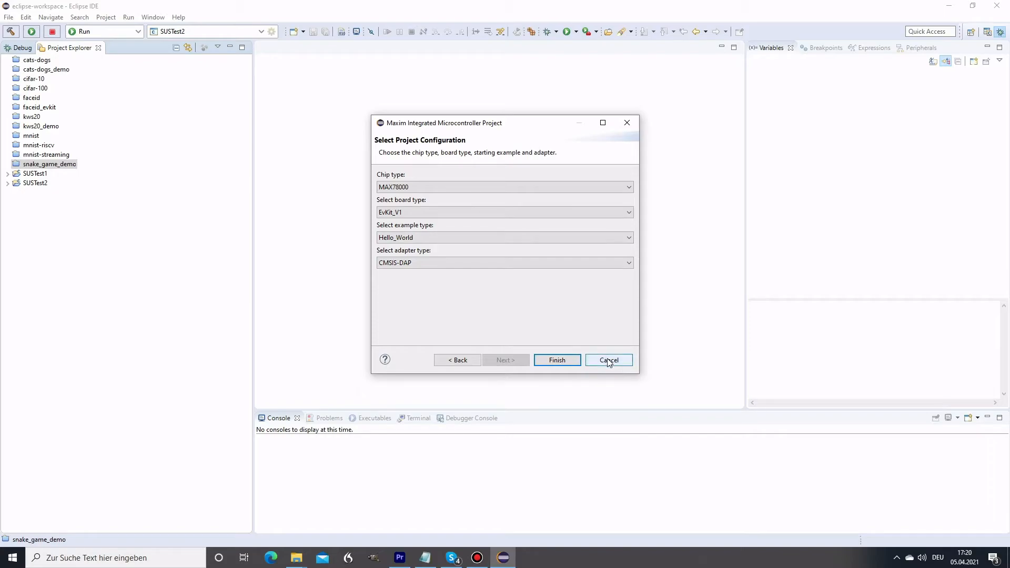
left_click(608, 360)
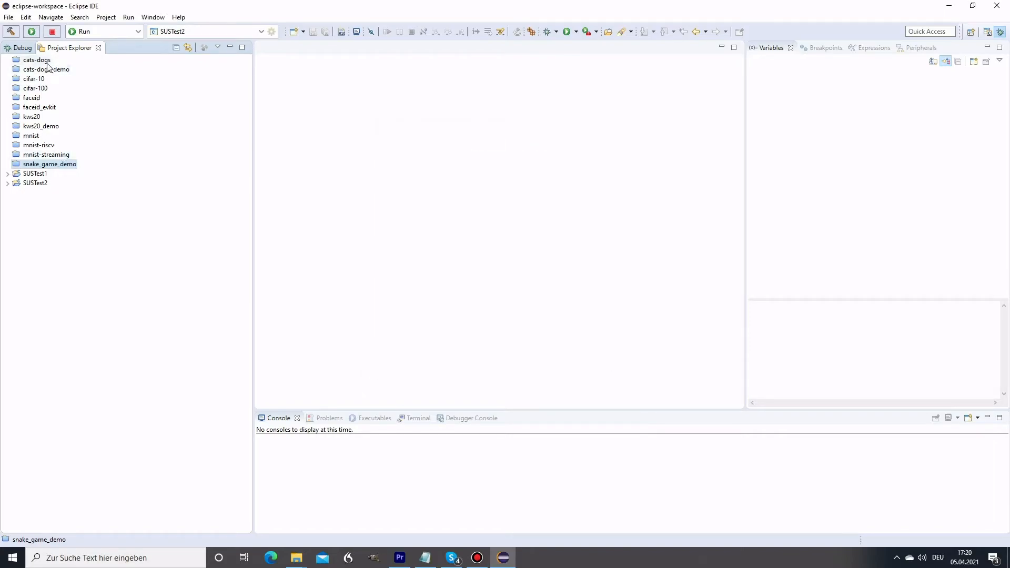
Step: Open and expand cats-dogs and cats-dogs_demo, select cnn.h, then collapse the tree
left_click(34, 59)
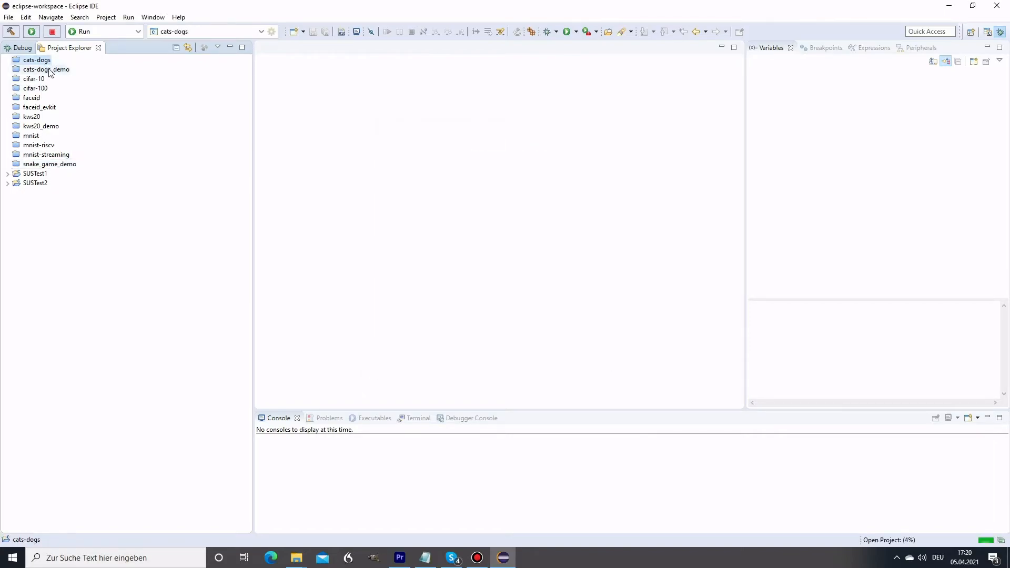
left_click(45, 69)
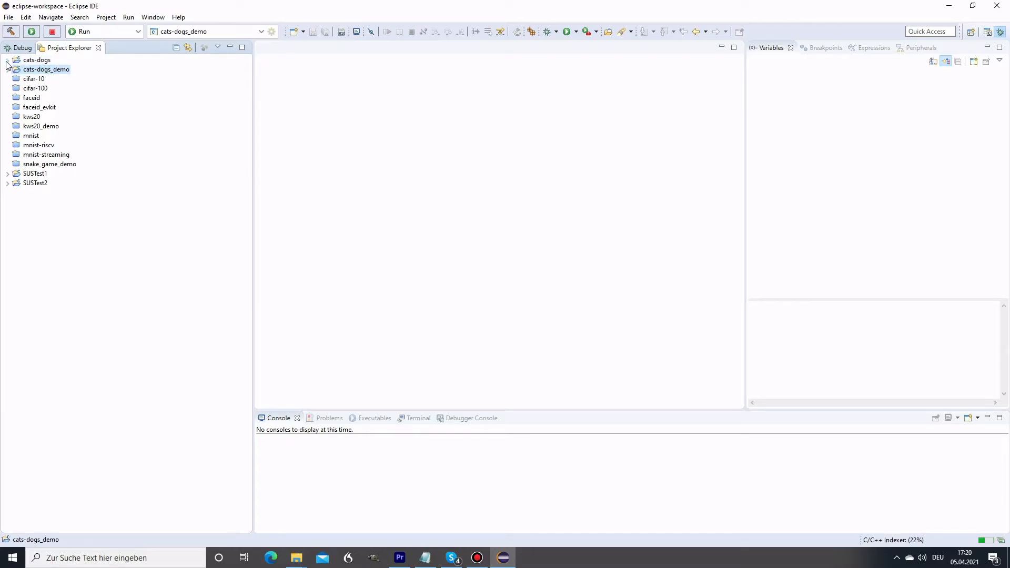
left_click(7, 58)
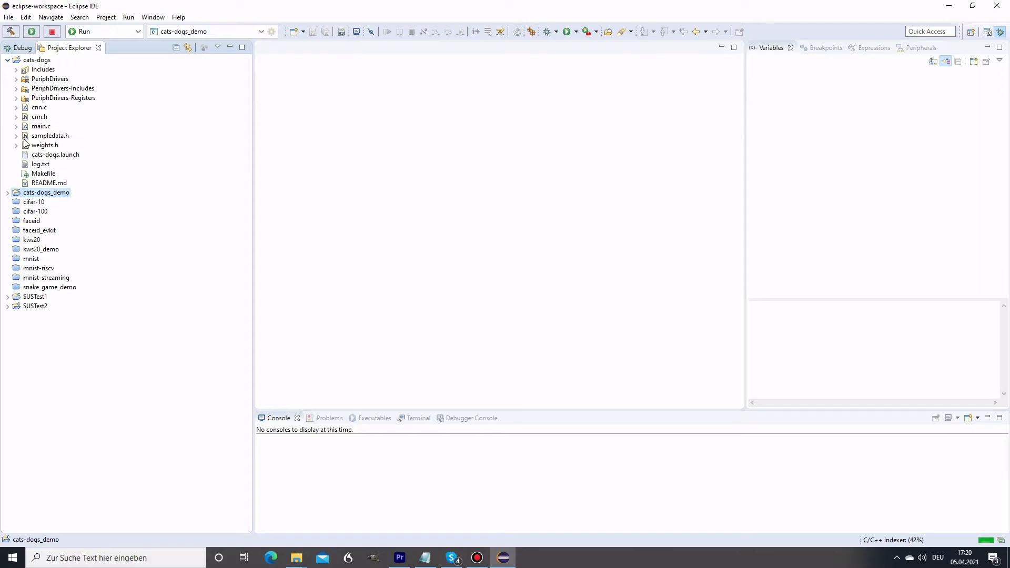
left_click(16, 192)
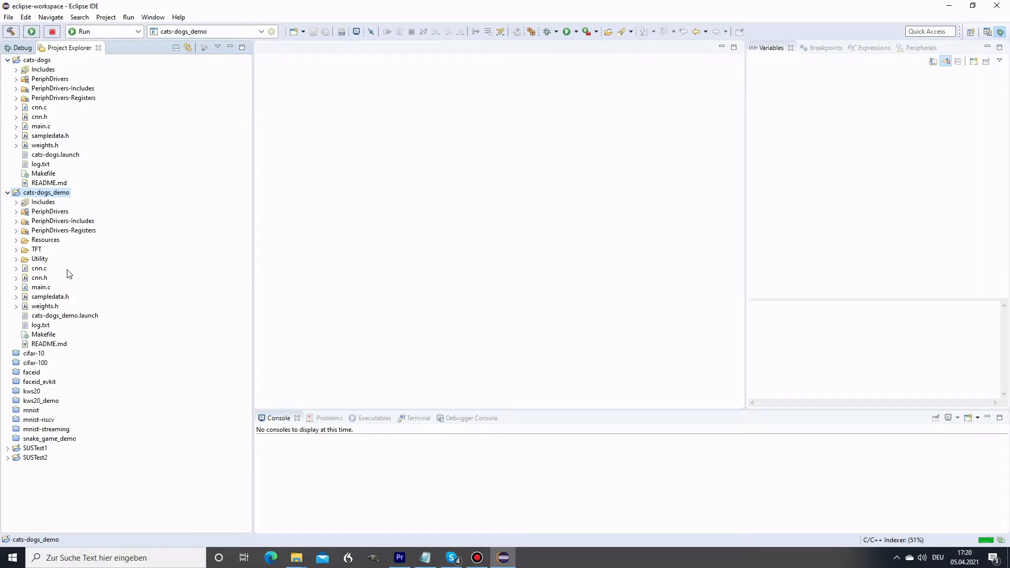
mouse_move(46, 120)
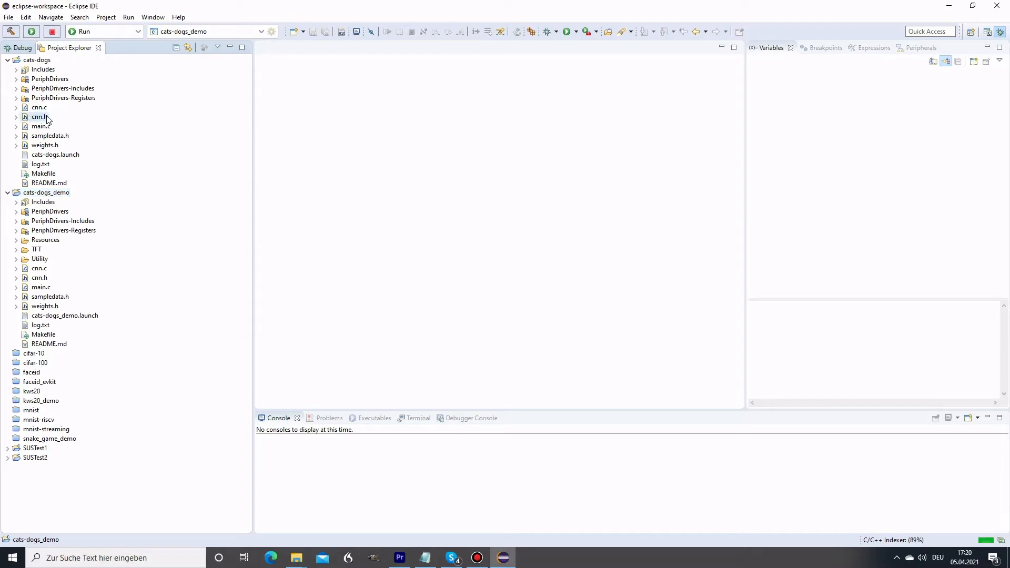
left_click(39, 116)
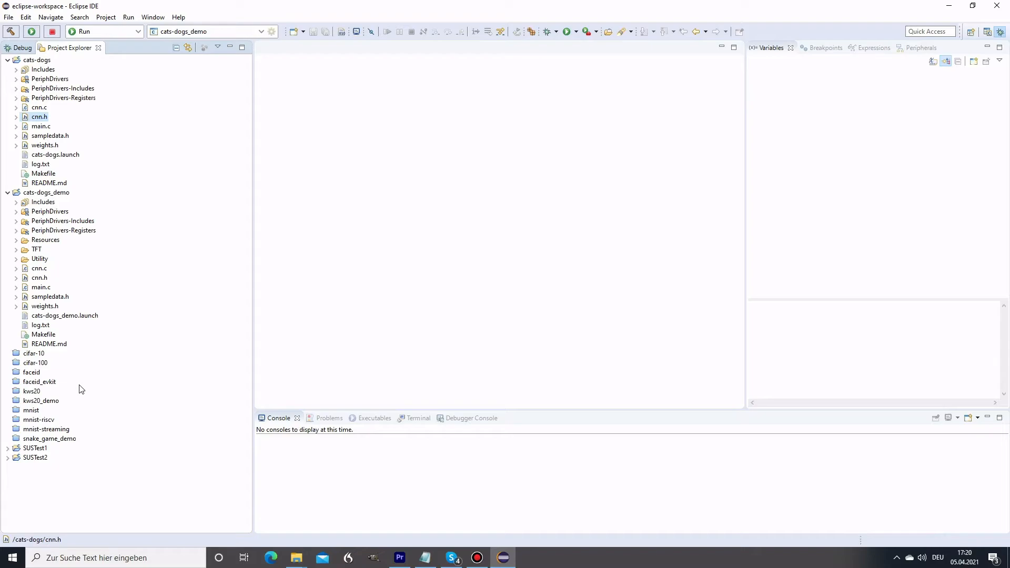
left_click(42, 400)
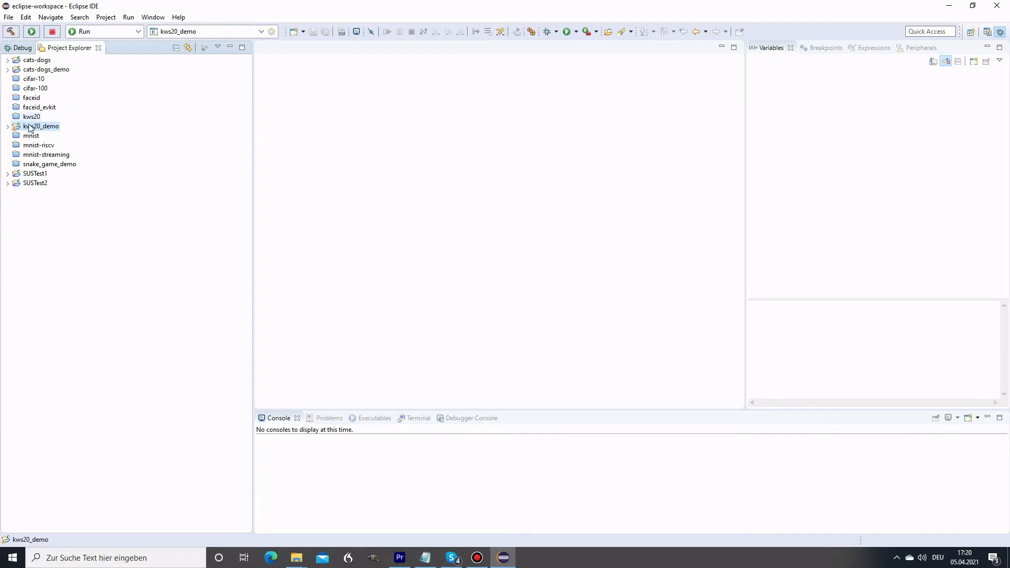
Step: Open kws20_demo's main.c and scroll to the microphone-processing and threshold definitions
left_click(6, 126)
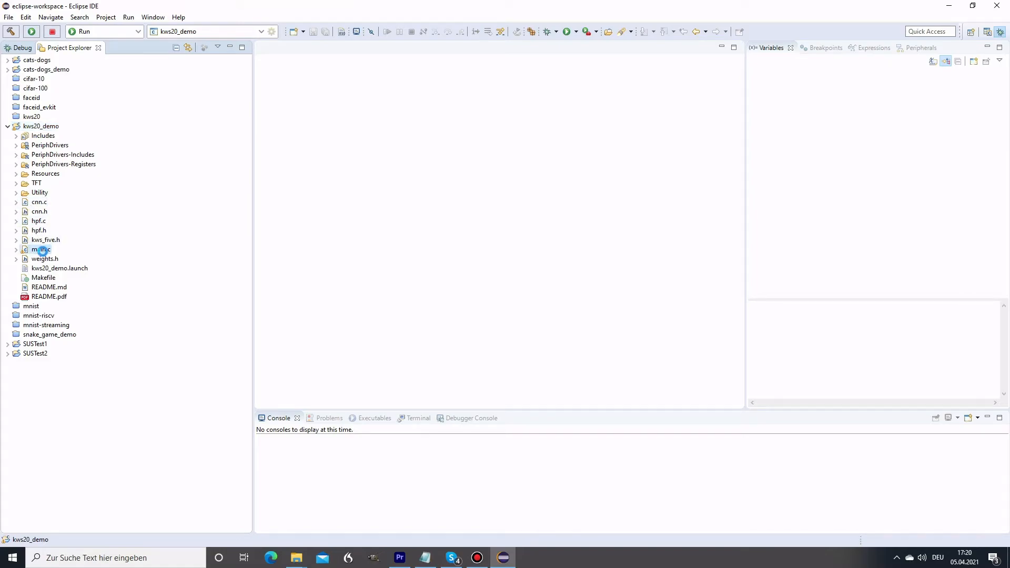
double_click(39, 249)
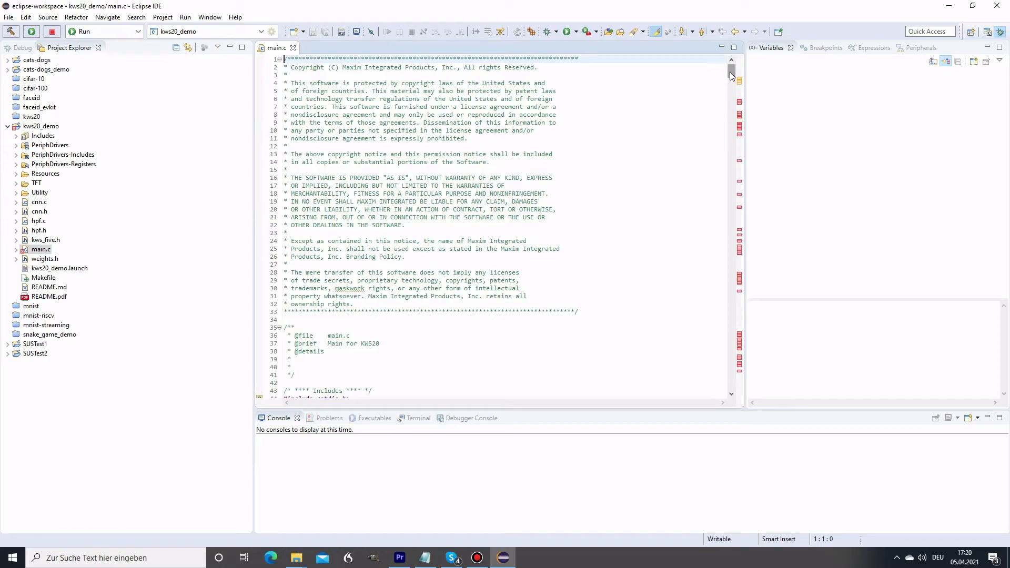
scroll("down", 3)
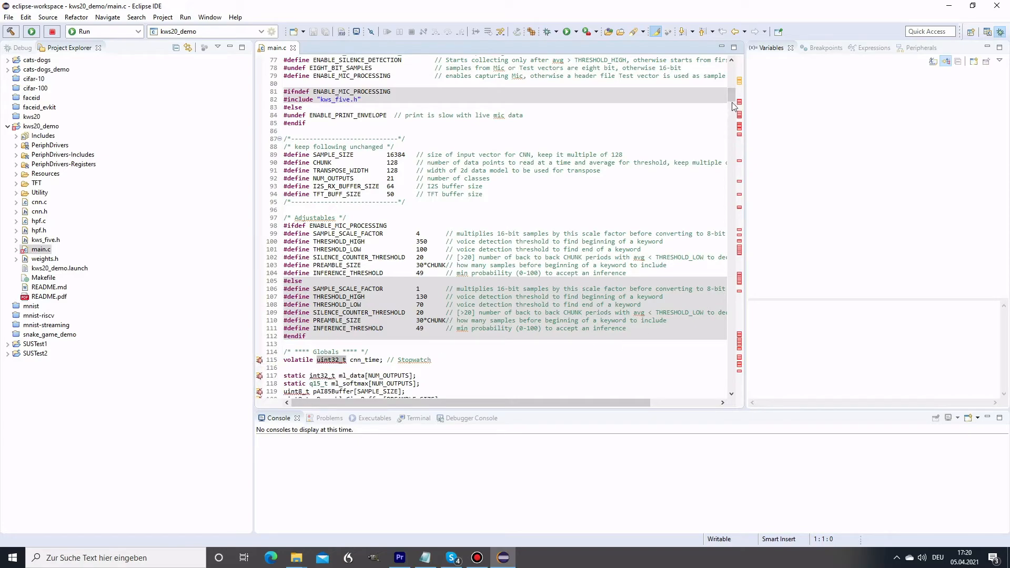
mouse_move(794, 88)
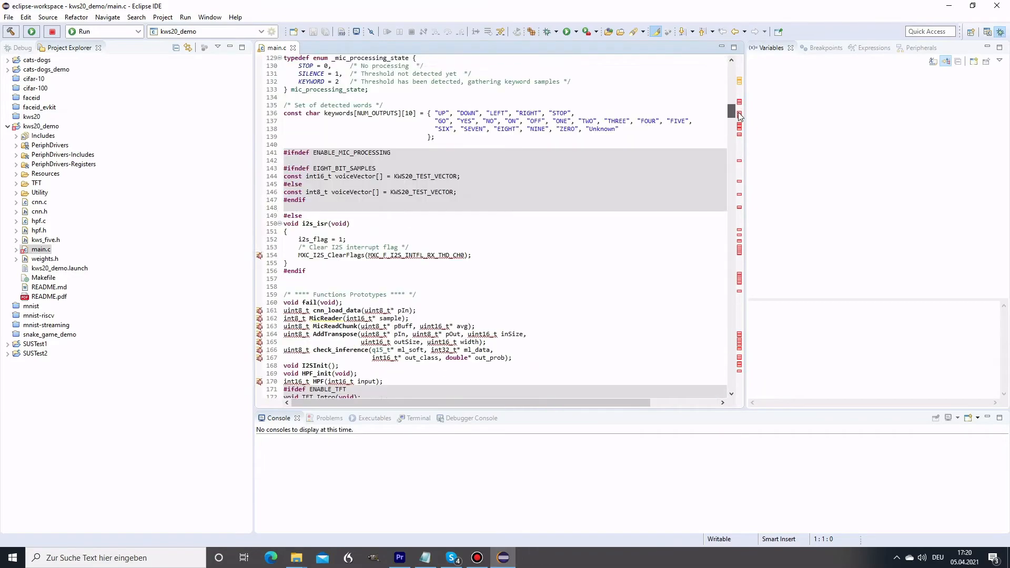
Step: Highlight every use of sampleCounter in main() and select a block of code
scroll("down", 3)
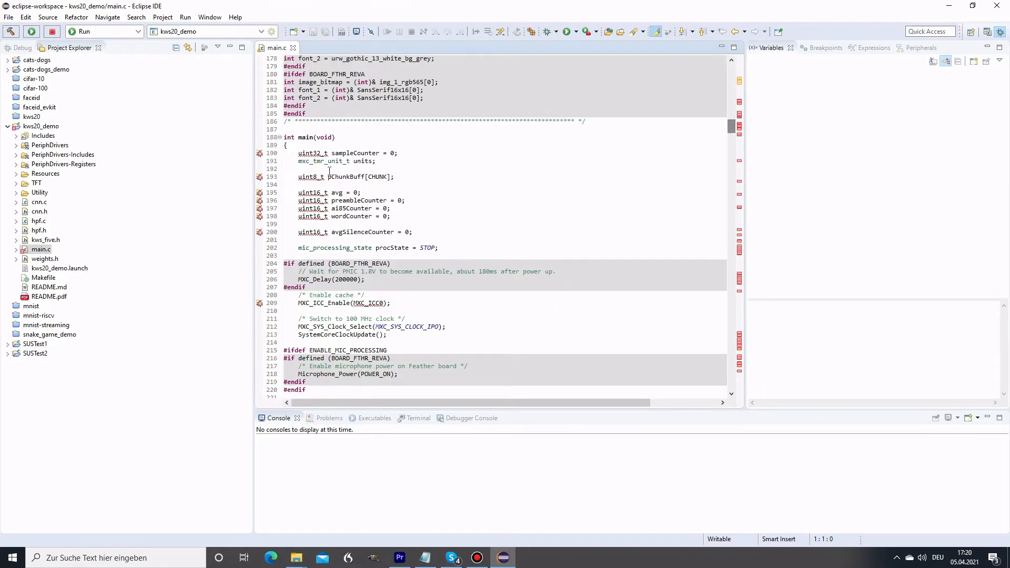
left_click(380, 153)
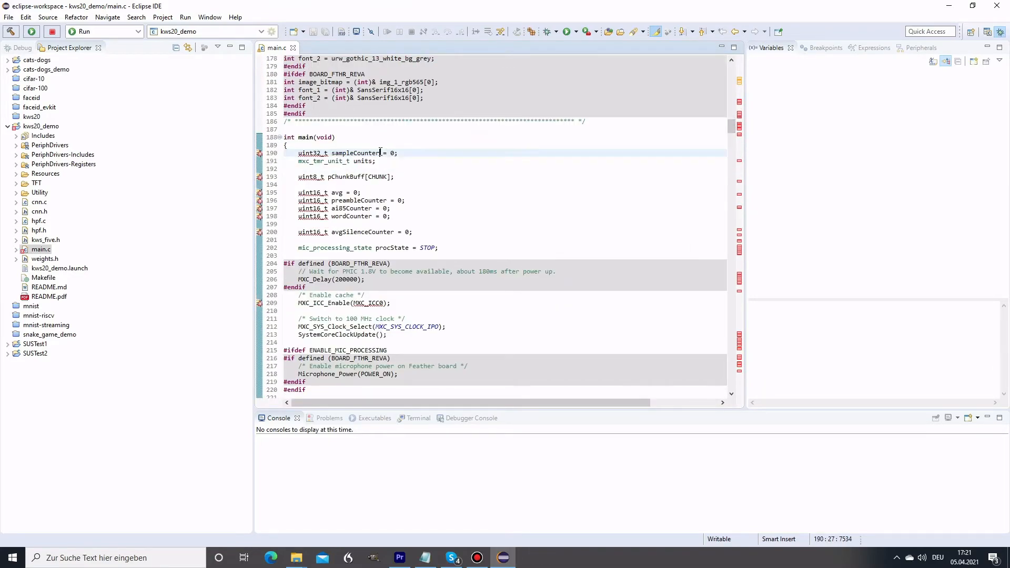
double_click(355, 152)
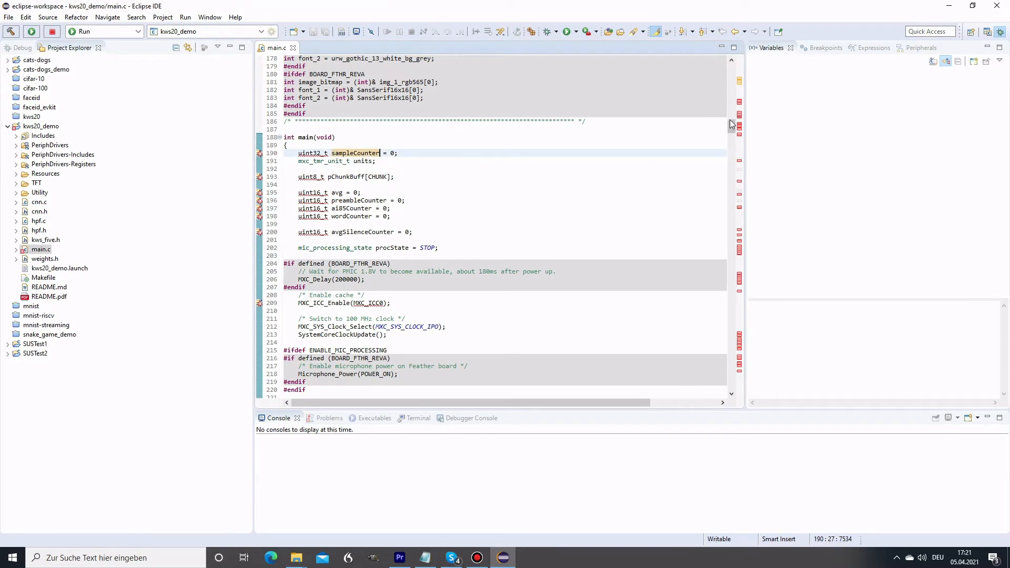
scroll("down", 3)
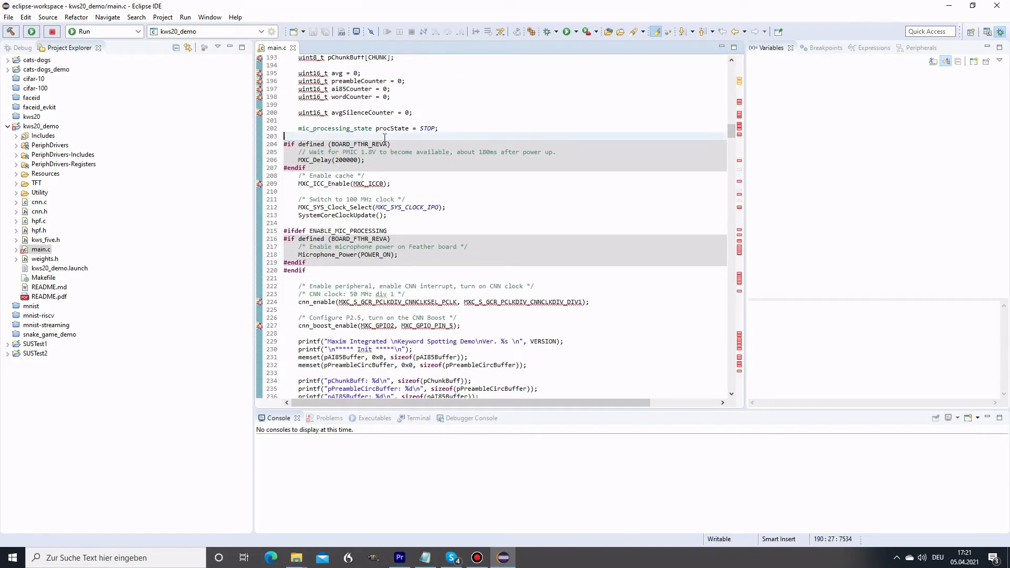
left_click_drag(286, 141, 461, 323)
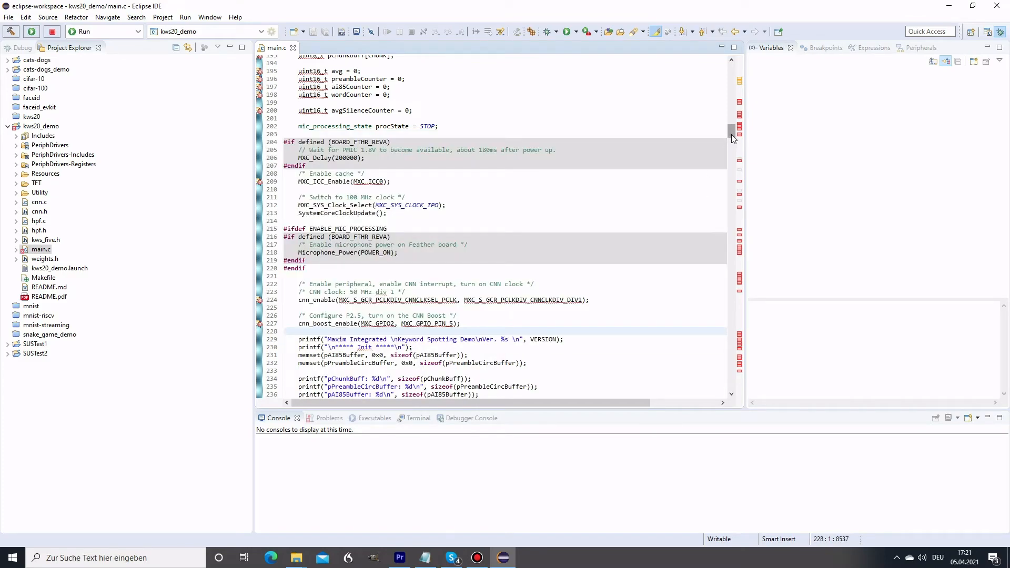
Step: Scroll further through main.c's main loop, then back up slightly
scroll("down", 3)
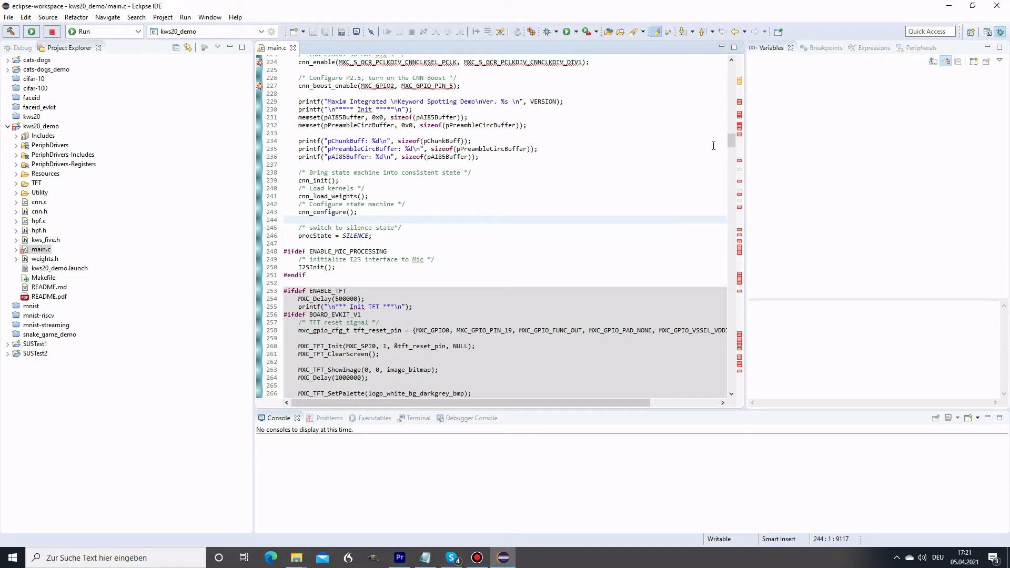
scroll("down", 3)
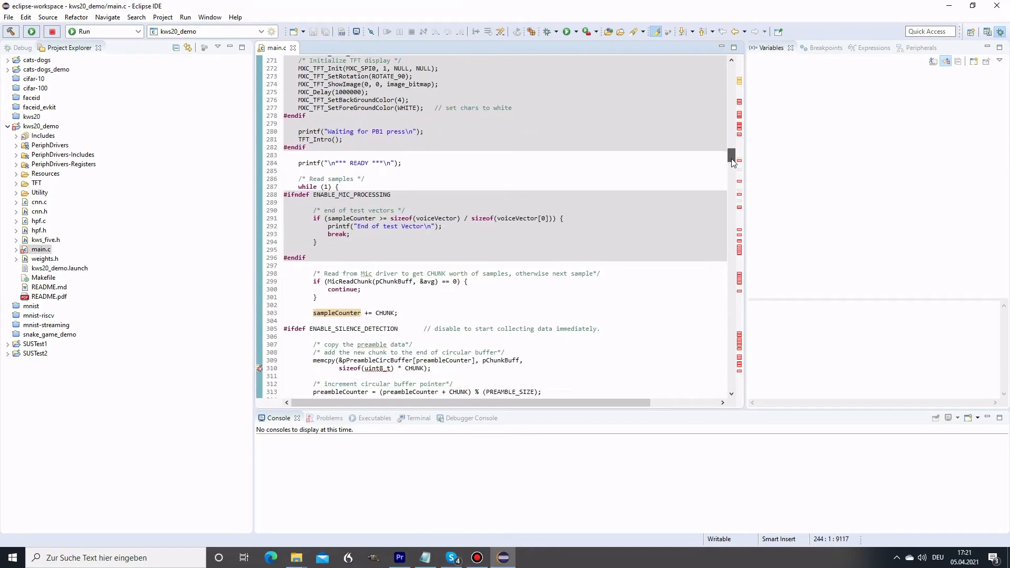
scroll("down", 3)
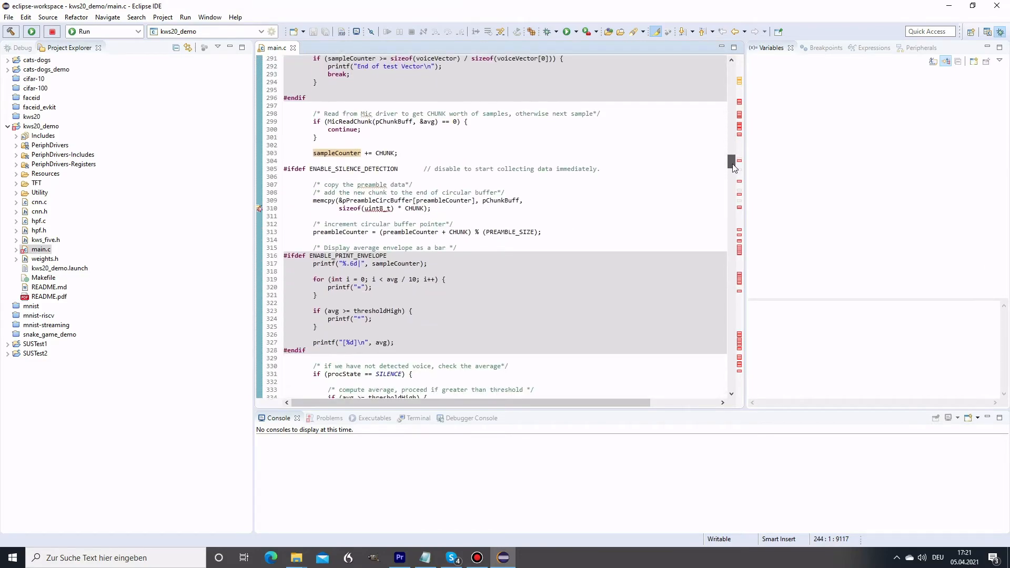
scroll("down", 3)
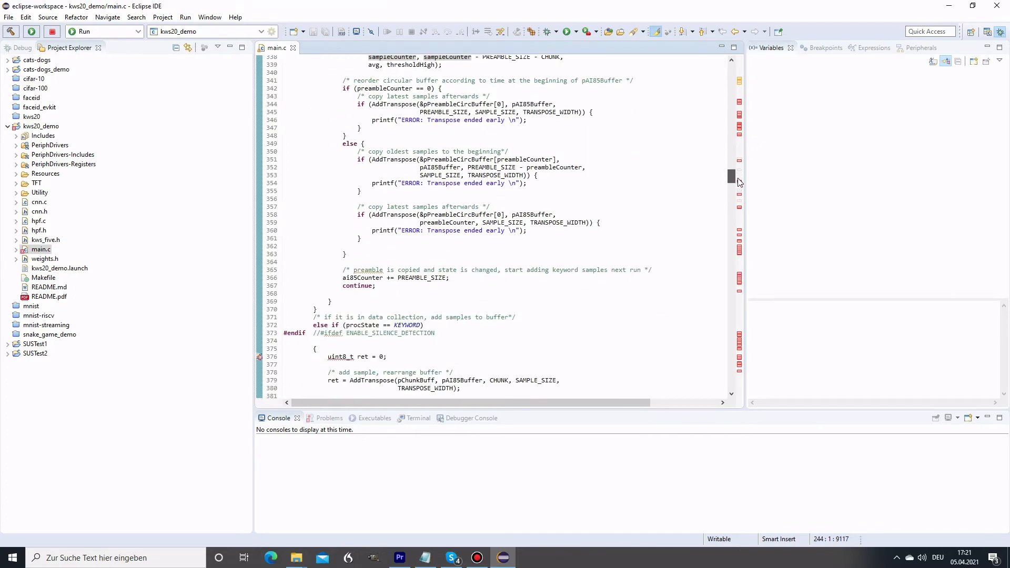
scroll("up", 3)
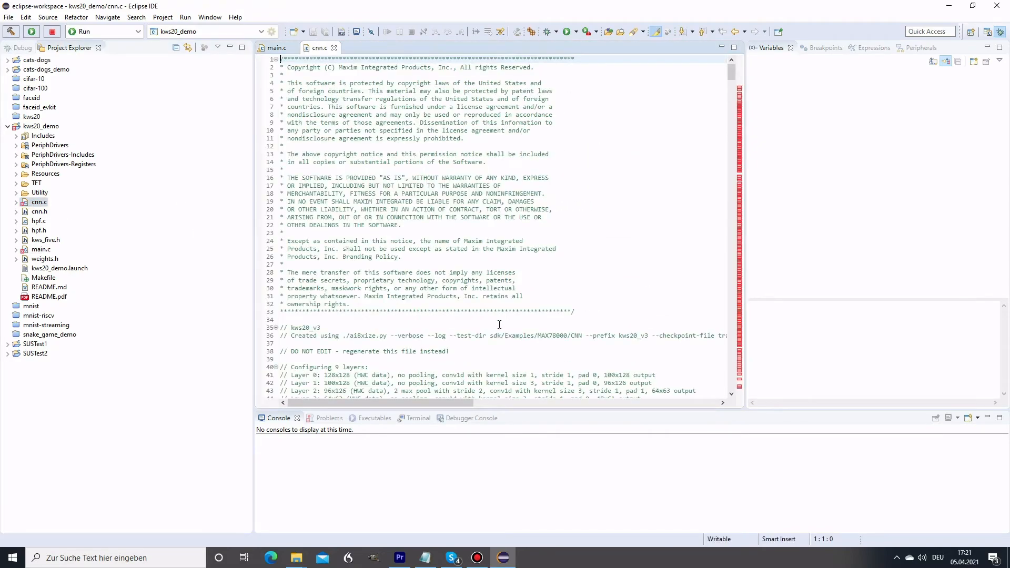
left_click_drag(321, 328, 448, 351)
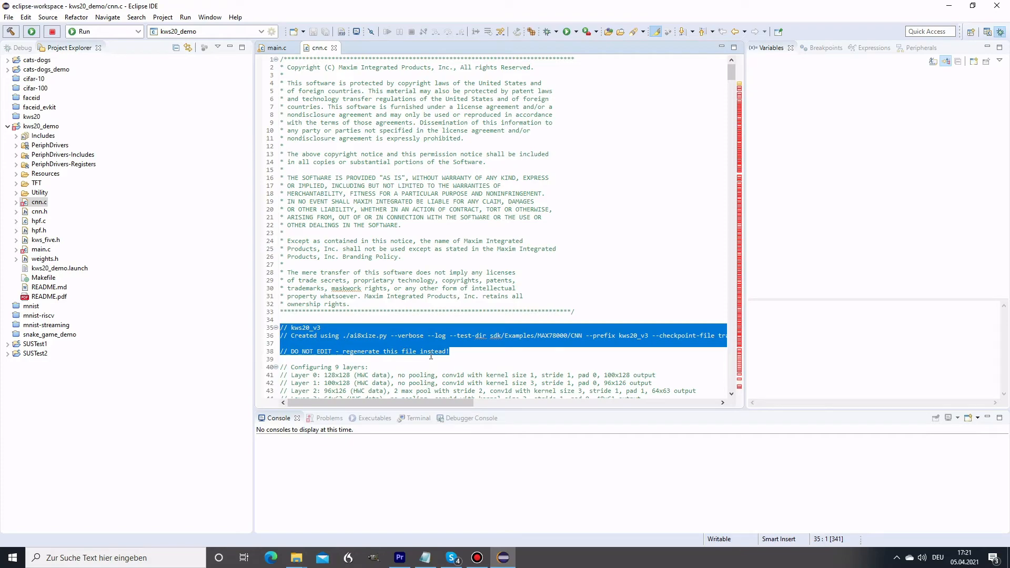
left_click(370, 343)
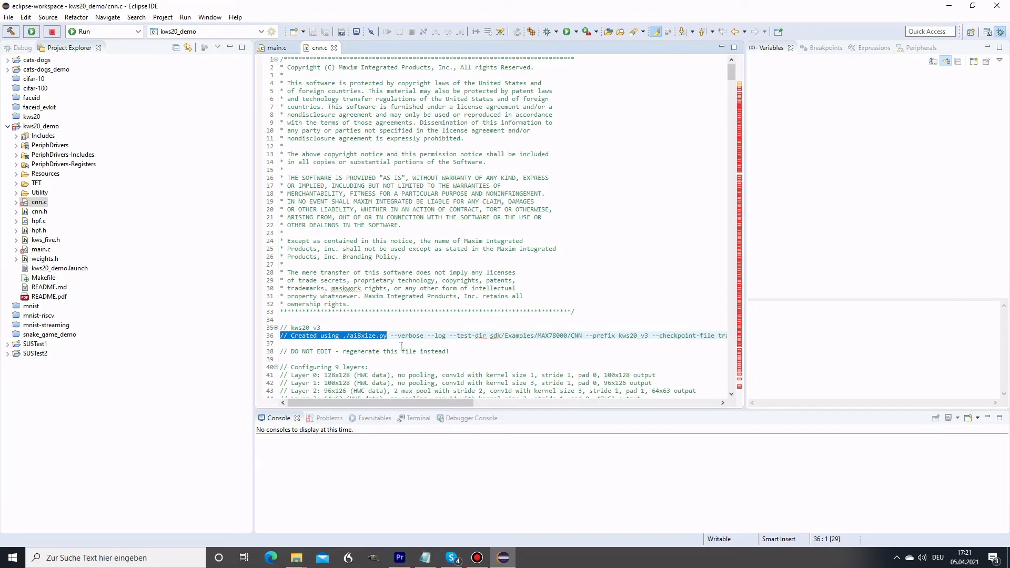
left_click(401, 344)
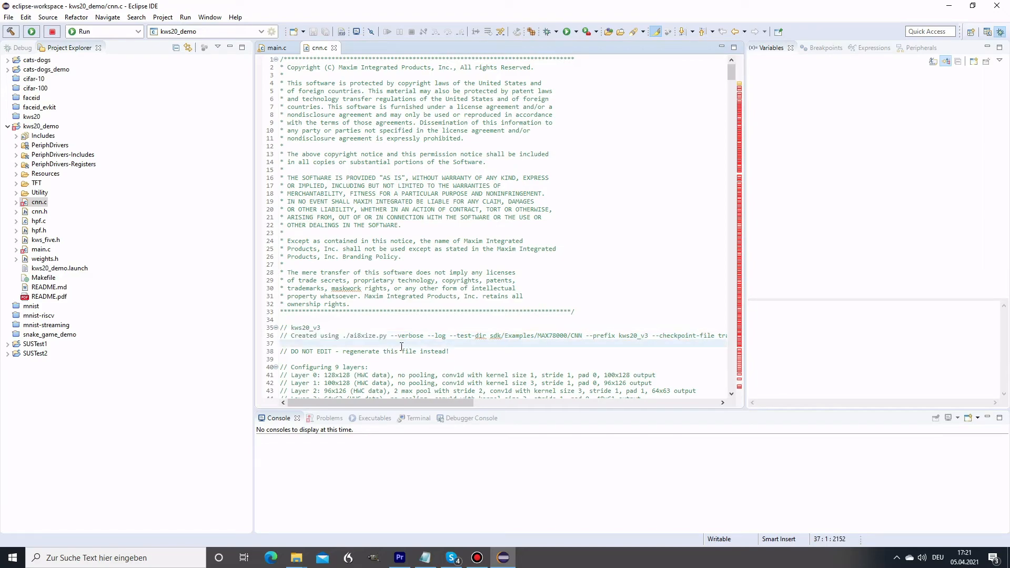